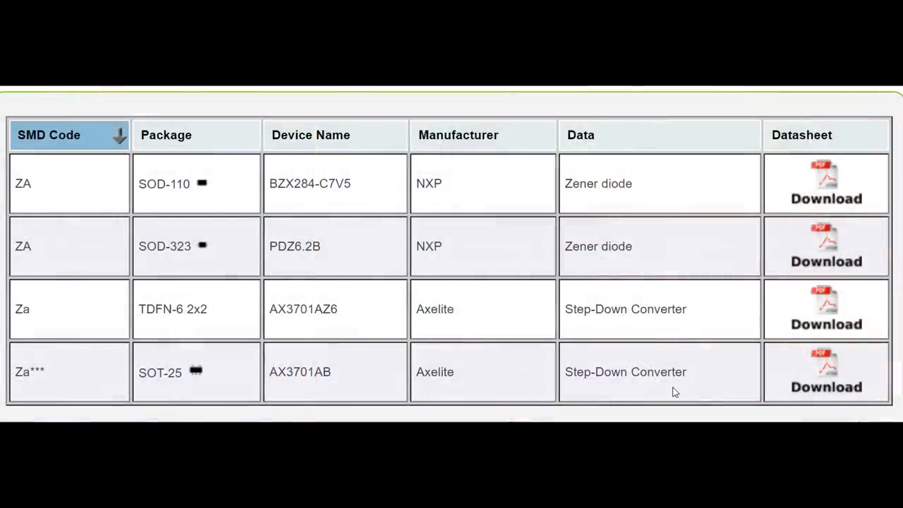
- Open the AX3701 datasheet PDF via the Download link in the AX3701AB row
left_click(825, 381)
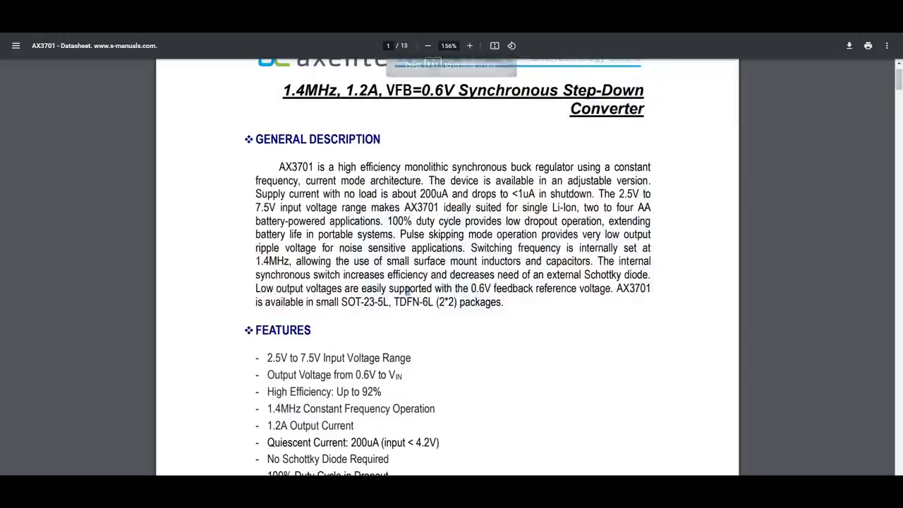